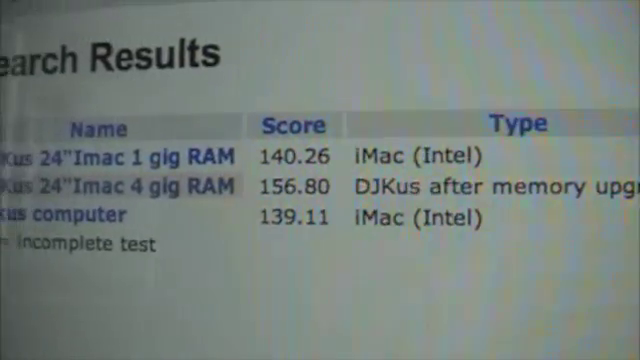
- Scroll through the iMac search results to review the benchmark scores
{"action": "scroll", "scroll_direction": "down", "scroll_amount": 3}
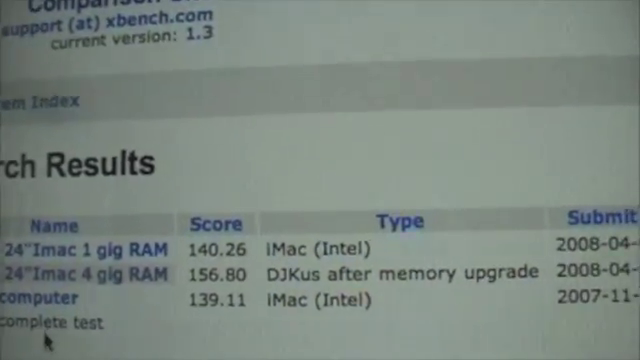
{"action": "scroll", "scroll_direction": "right", "scroll_amount": 3}
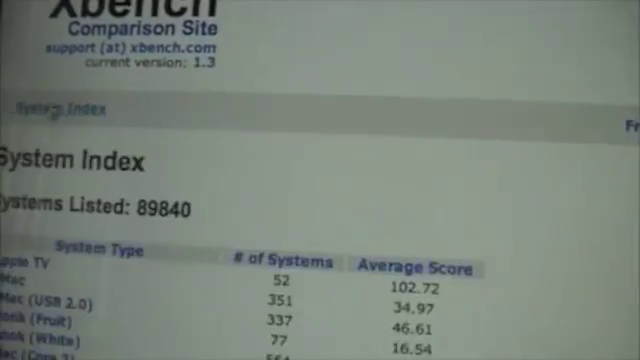
{"action": "scroll", "scroll_direction": "down", "scroll_amount": 3}
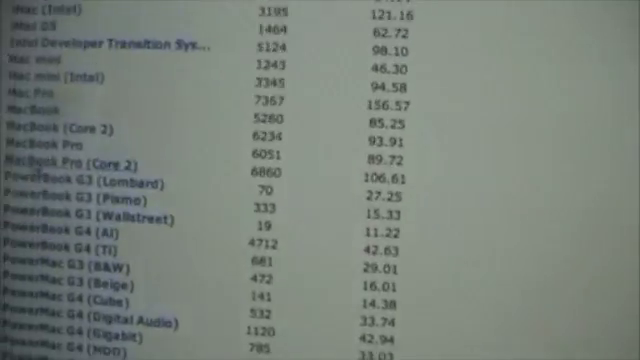
{"action": "scroll", "scroll_direction": "up", "scroll_amount": 3}
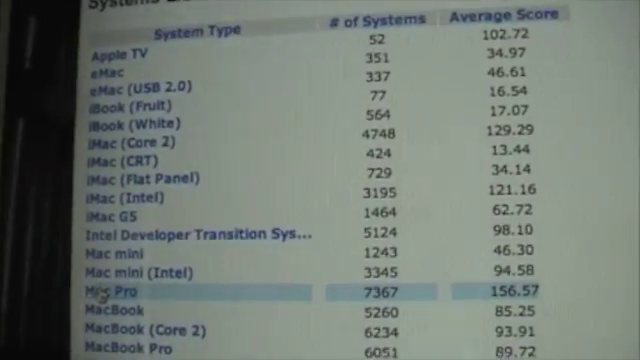
- Open the Mac Pro listing and scroll through its individual scores averaging 156.57
{"action": "left_click", "coordinate": [95, 290]}
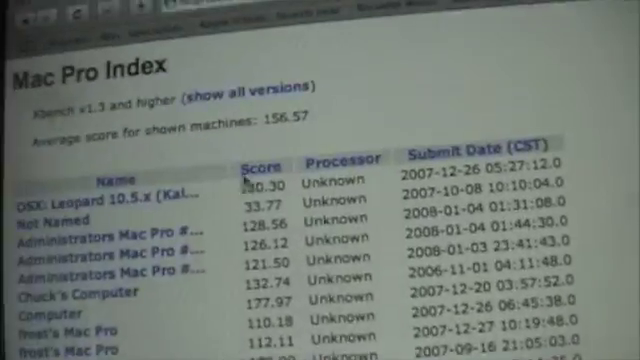
{"action": "scroll", "scroll_direction": "down", "scroll_amount": 3}
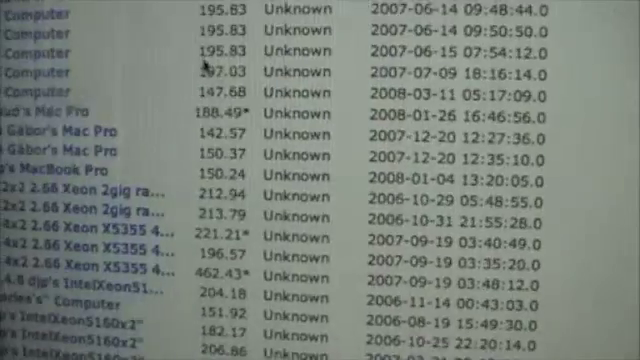
{"action": "scroll", "scroll_direction": "down", "scroll_amount": 3}
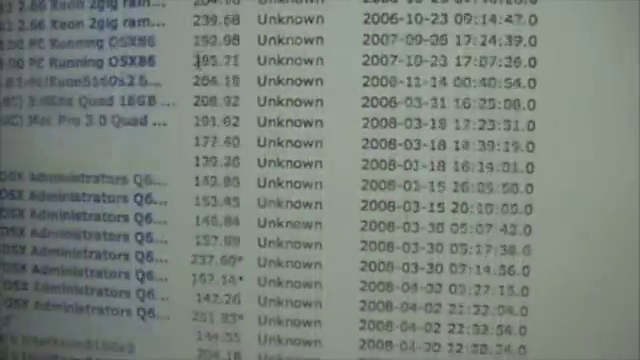